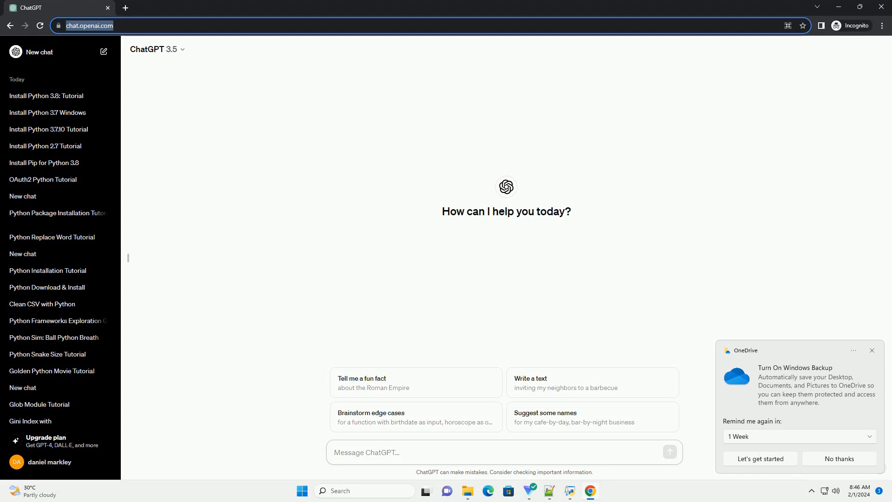
Send a request for an informative tutorial on installing a Python GUI with code examples.
left_click(501, 452)
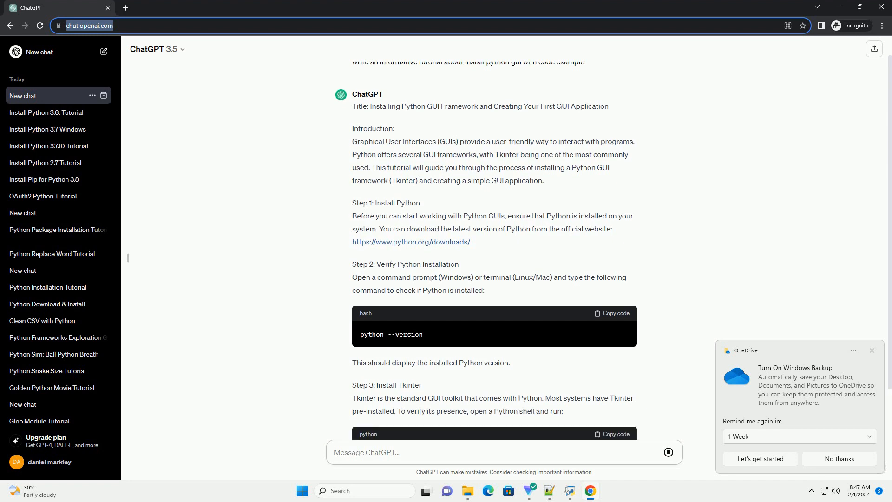
Scroll down to follow the streaming response through the Tkinter pip install and Step 4 code.
scroll("down", 3)
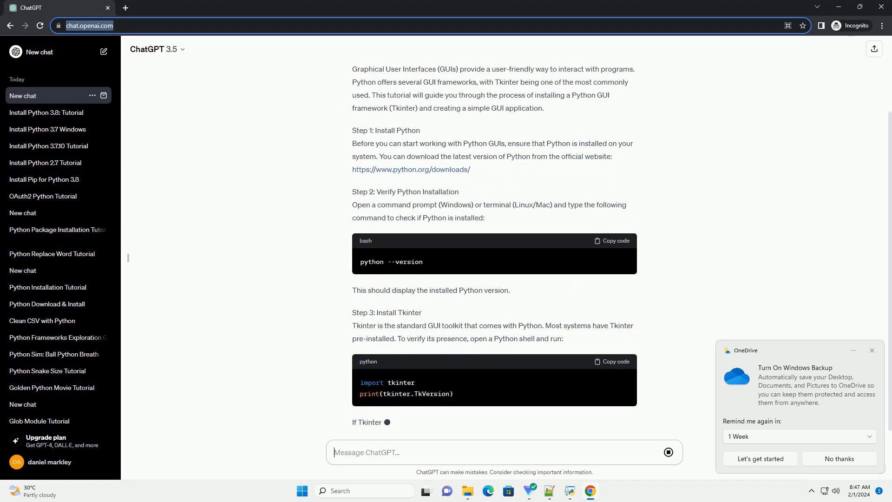
scroll("down", 3)
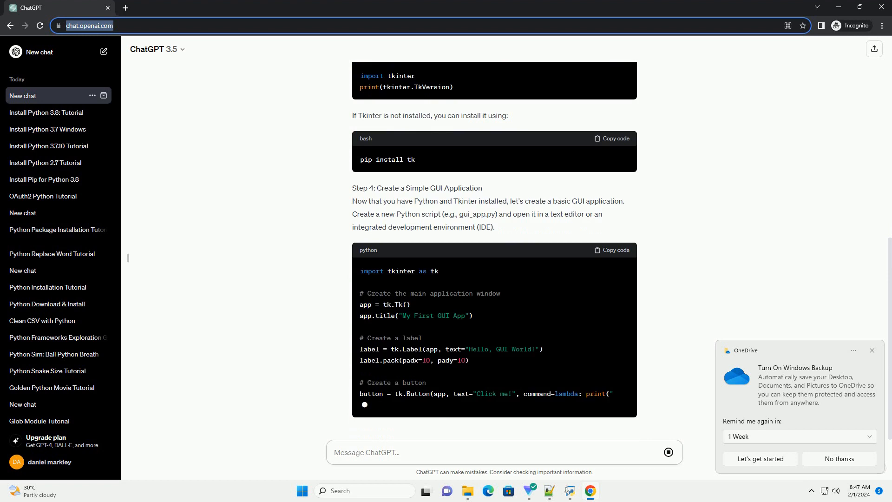
Scroll down as the GUI code, run command, explanation and congratulatory conclusion finish generating.
scroll("down", 3)
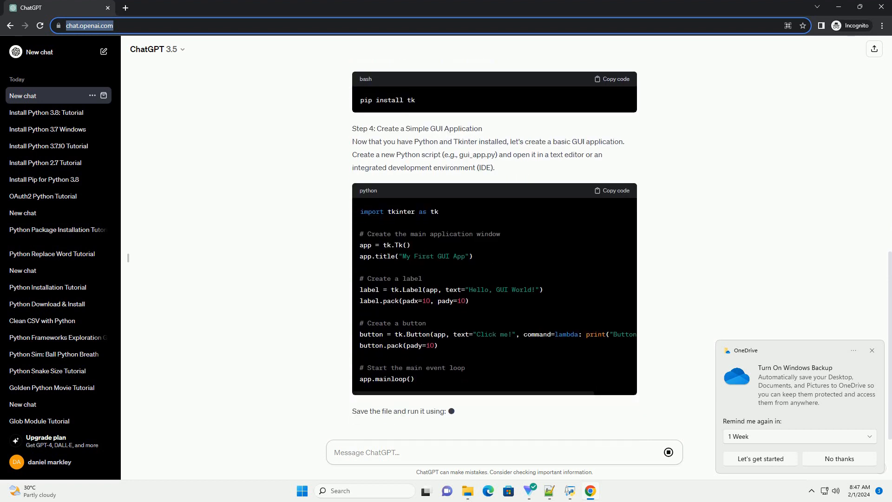
scroll("down", 3)
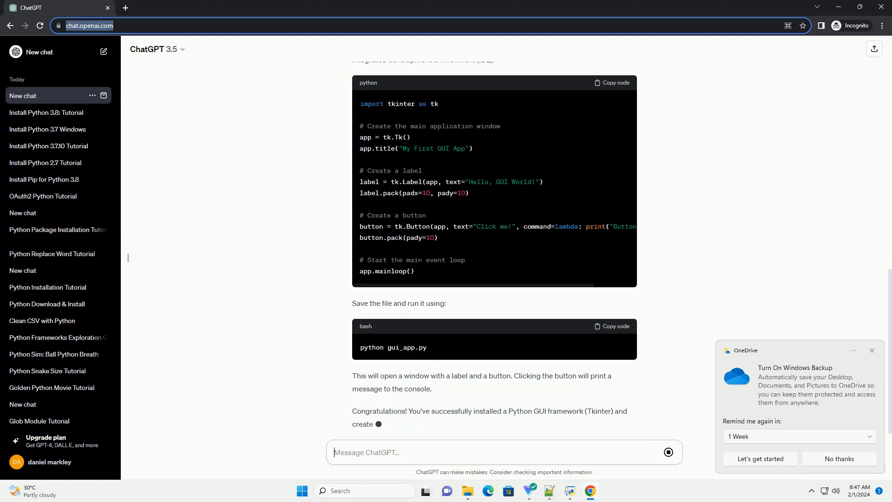
scroll("down", 3)
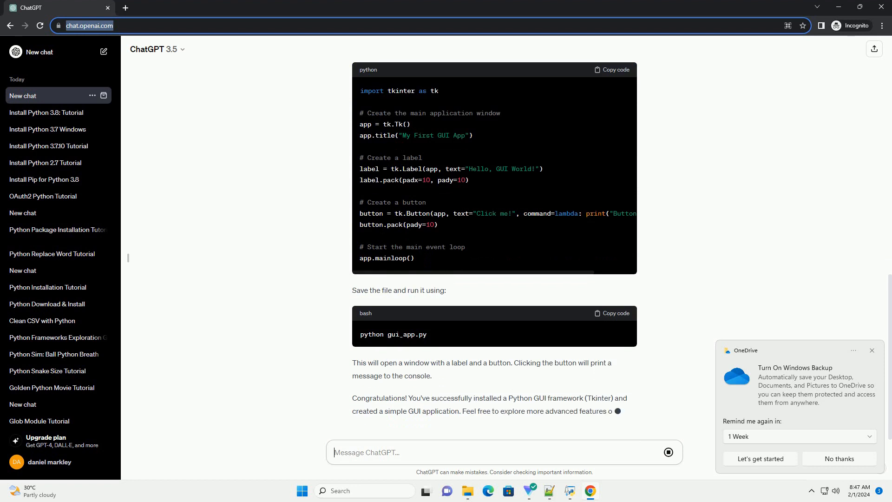